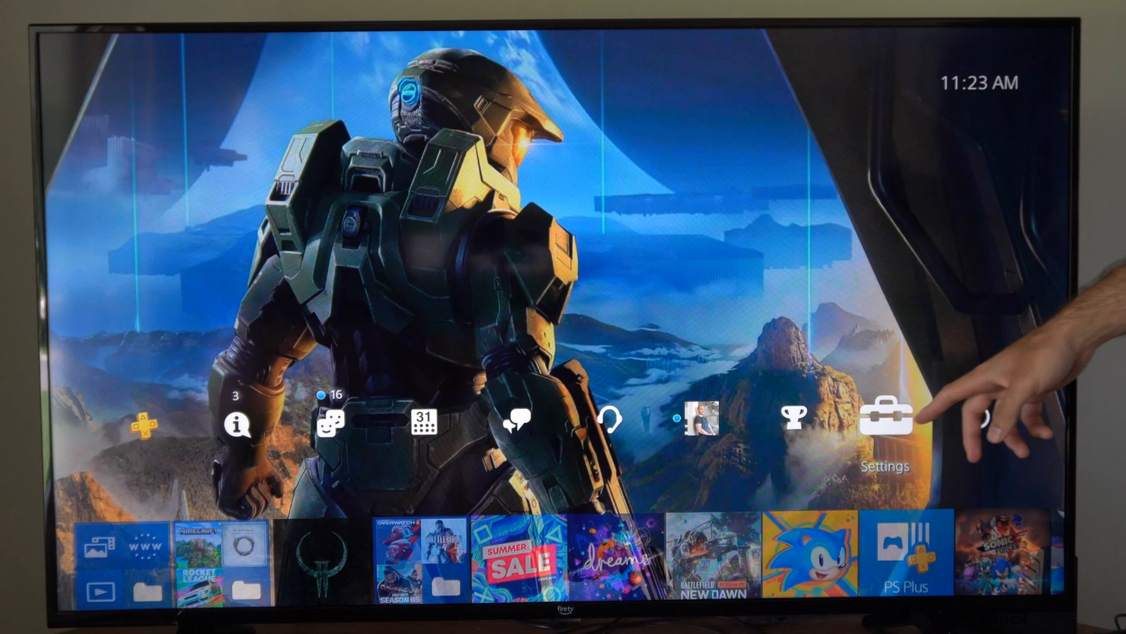
- From Settings, start a new internet connection setup and choose Wi-Fi as the connection method
{"action": "left_click", "coordinate": [884, 416]}
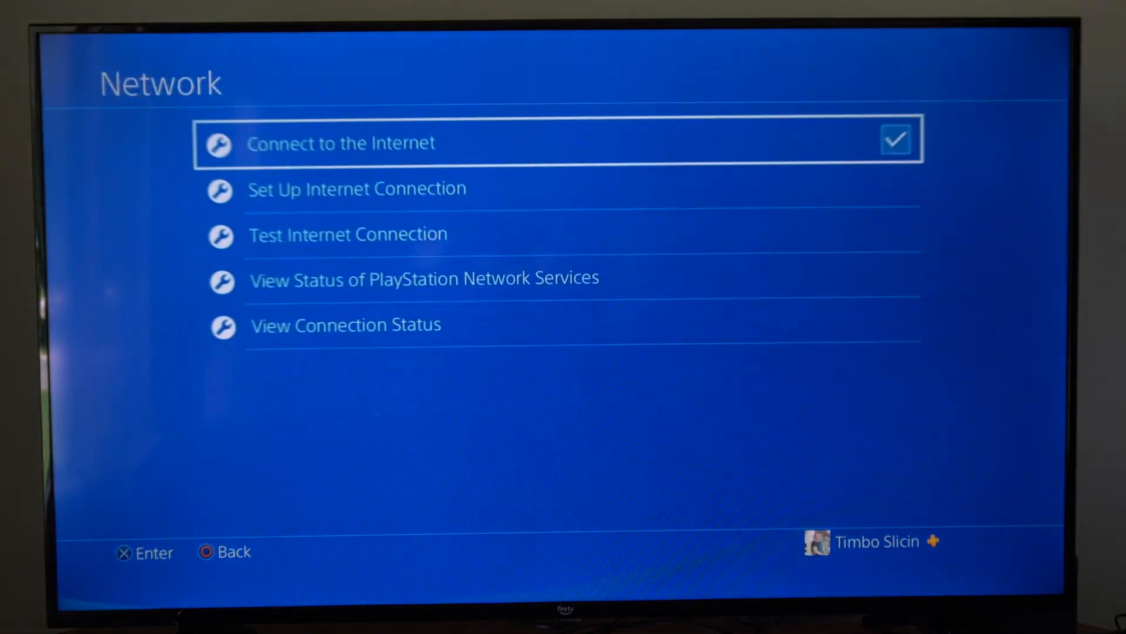
{"action": "left_click", "coordinate": [356, 188]}
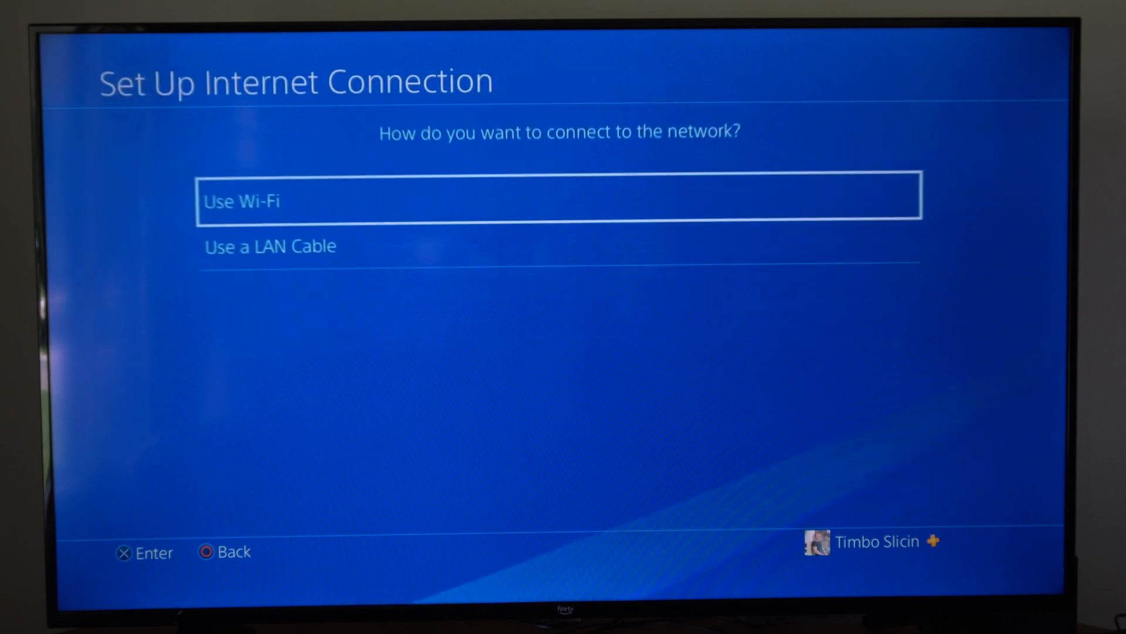
{"action": "left_click", "coordinate": [559, 196]}
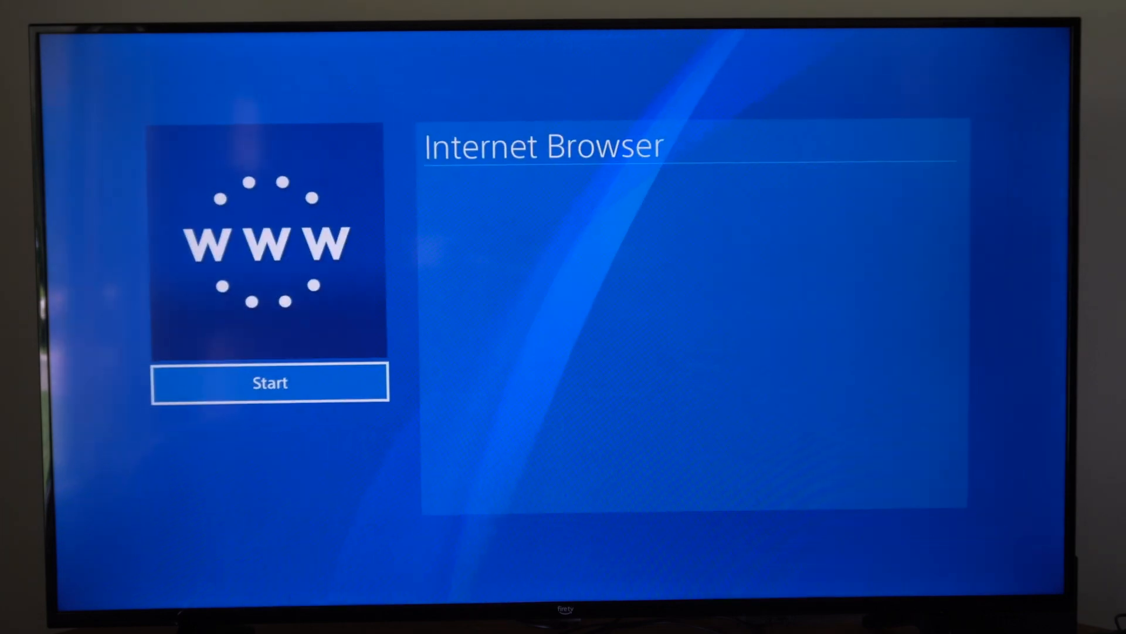
- Launch the Internet Browser app to an empty page with a URL field ready
{"action": "left_click", "coordinate": [270, 381]}
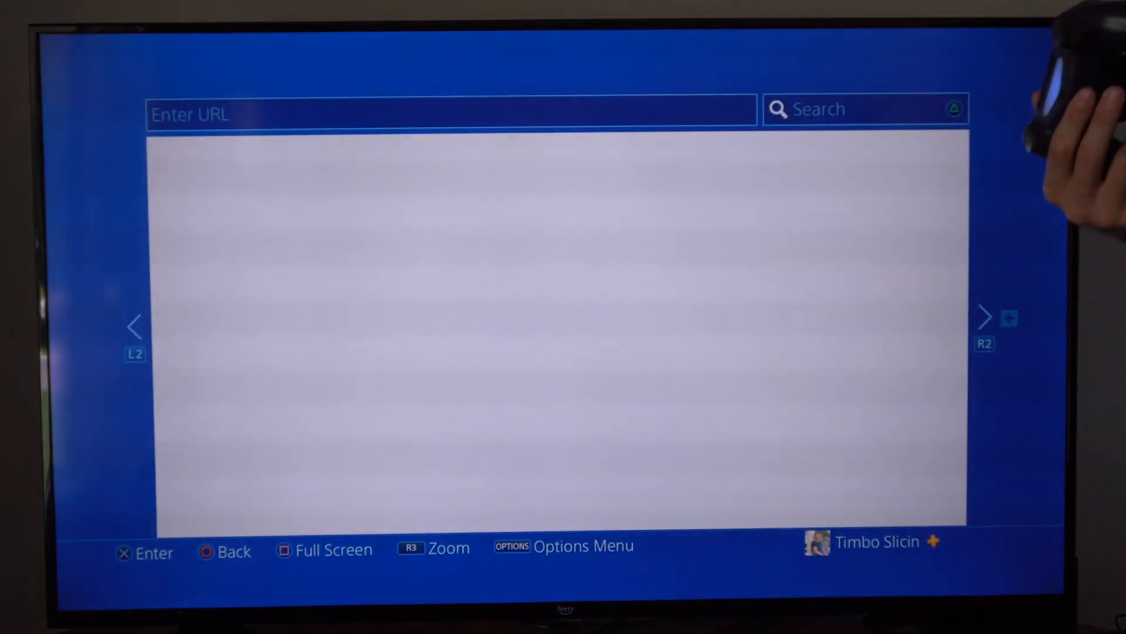